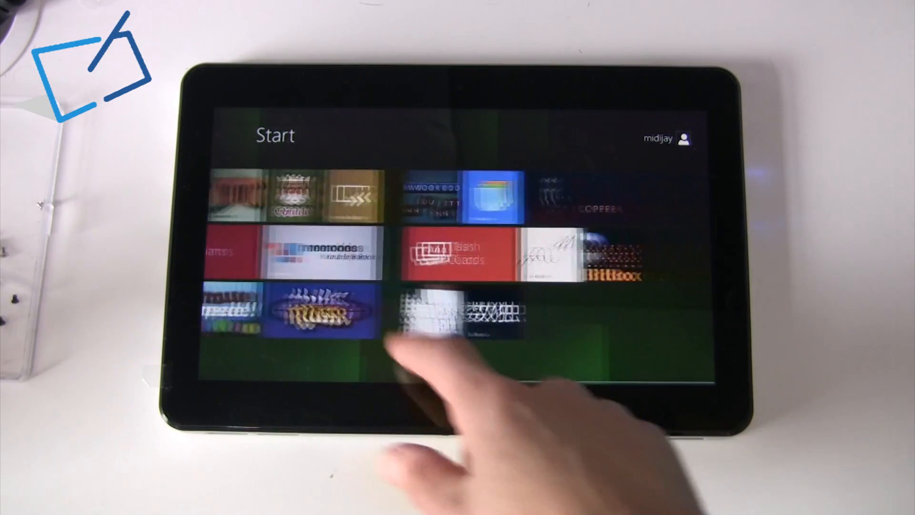
Step: Scroll the Start screen and launch Internet Explorer on the BBC News World page
scroll(left, 3)
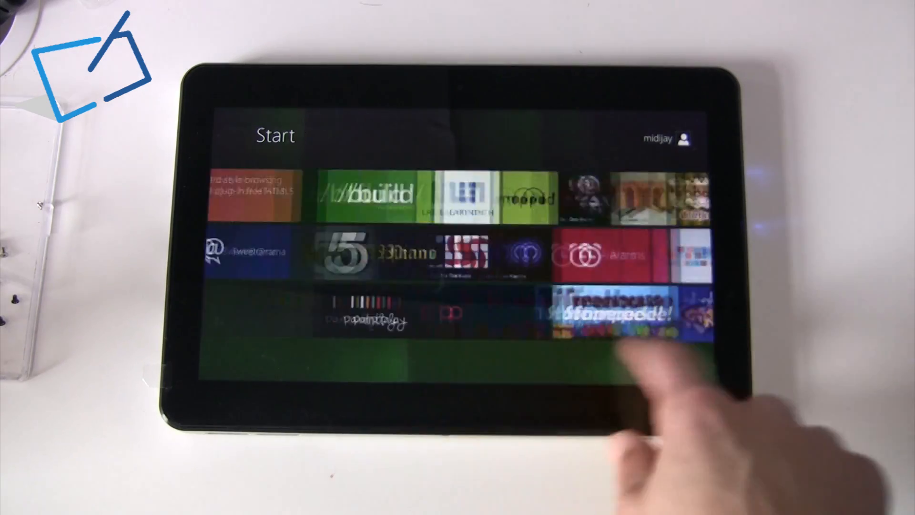
scroll(right, 3)
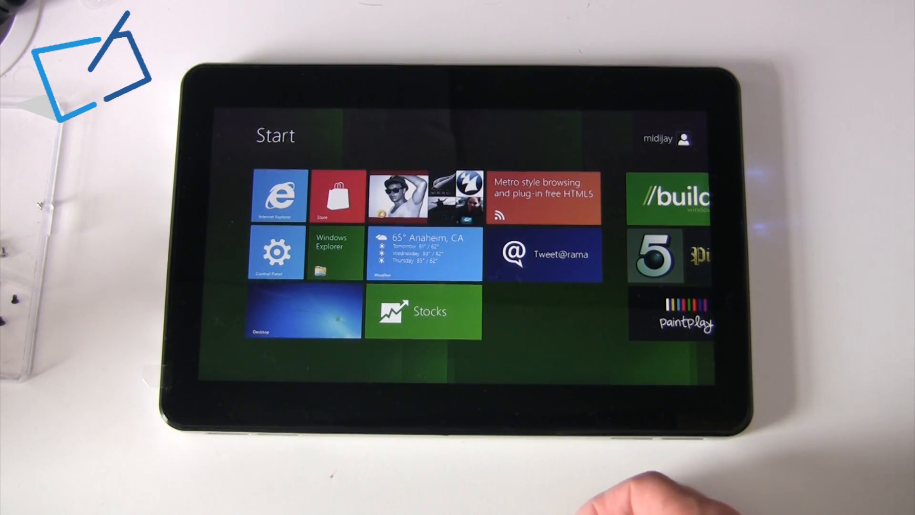
click(336, 253)
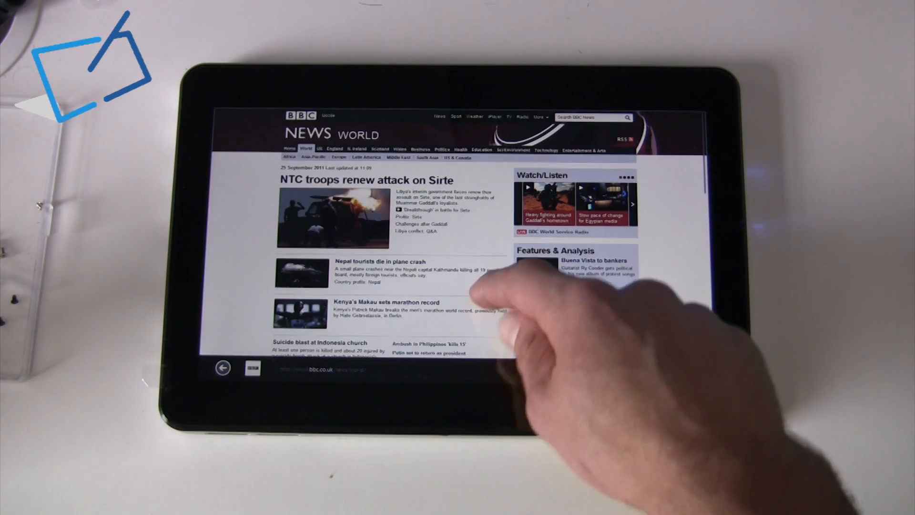
Step: Scroll down the BBC News World page, then call up Frequent and Pinned sites
scroll(down, 3)
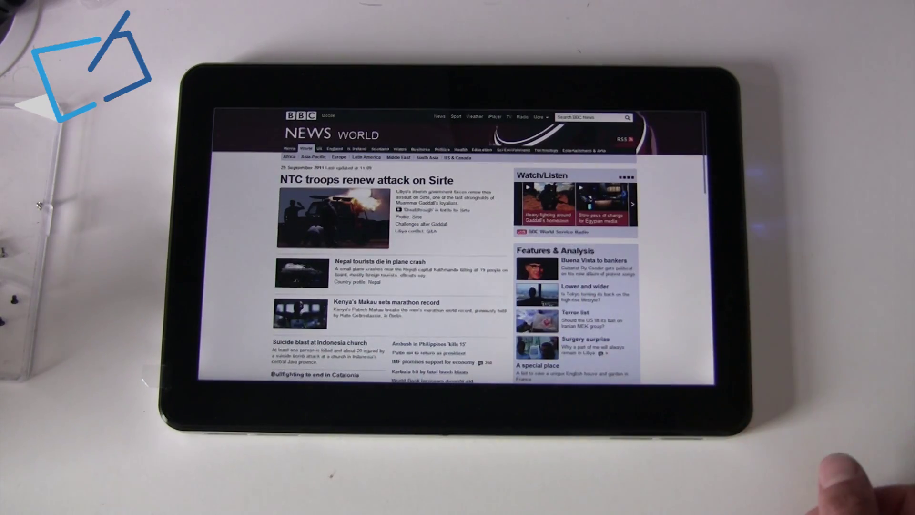
scroll(down, 3)
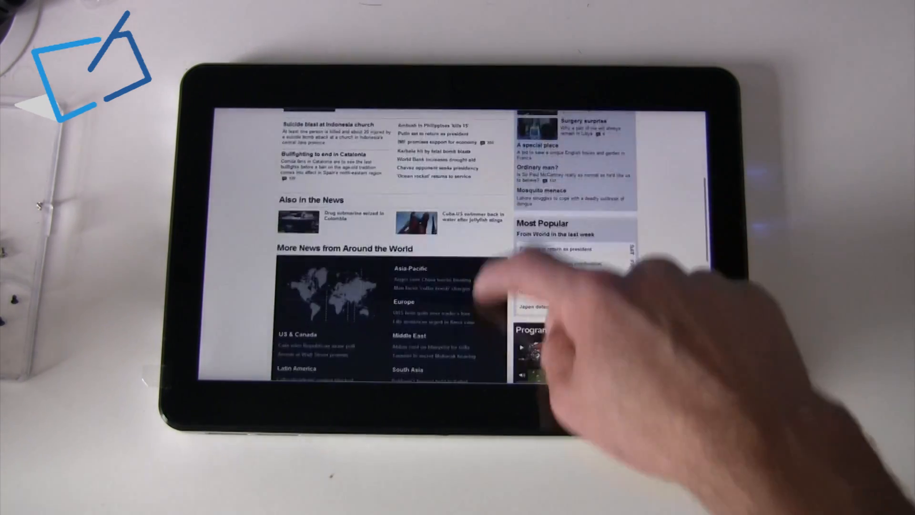
scroll(up, 3)
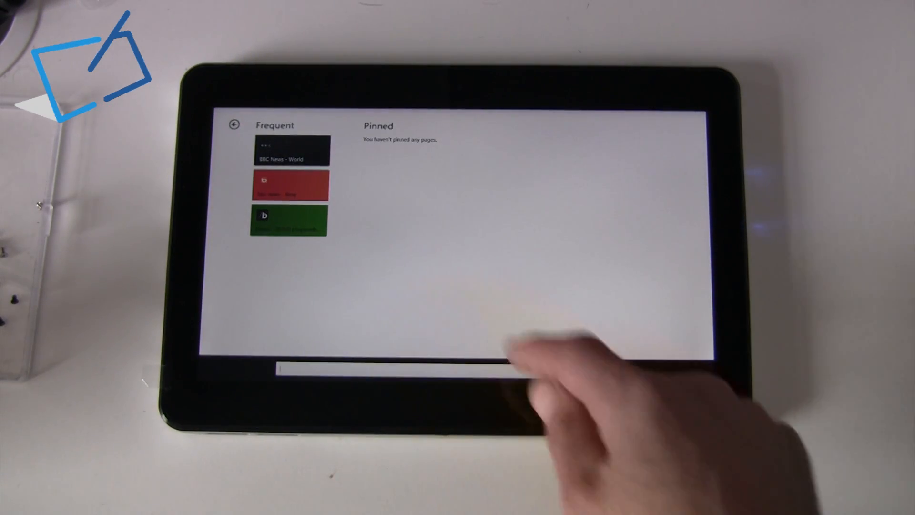
Step: Search the web for 'tabletstore' from the address bar
click(388, 369)
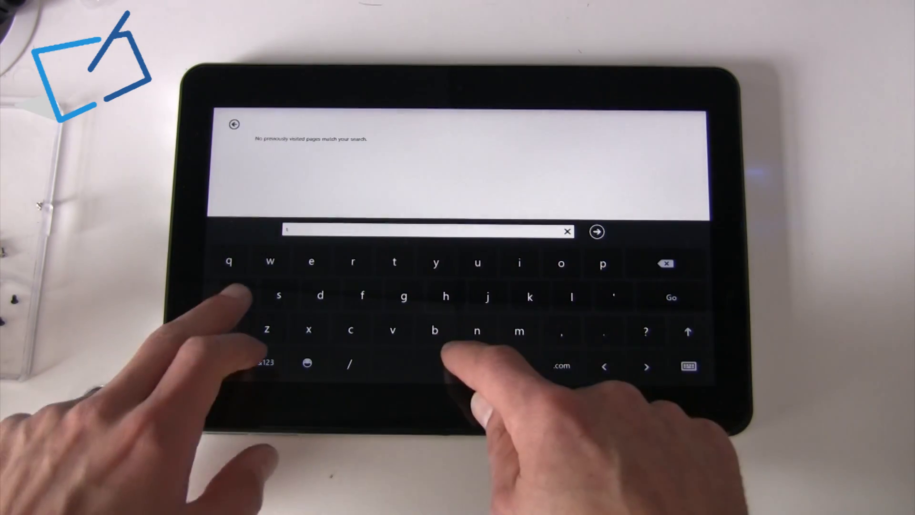
text(tabletstore)
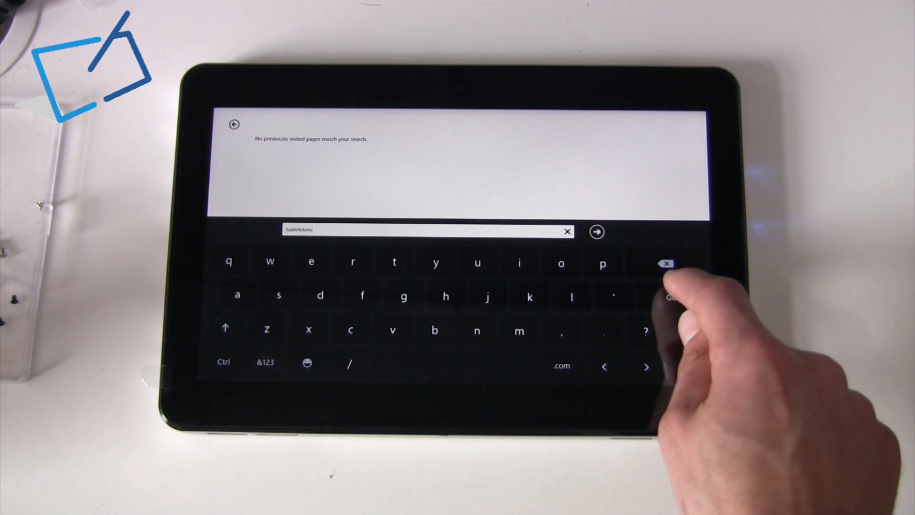
click(596, 231)
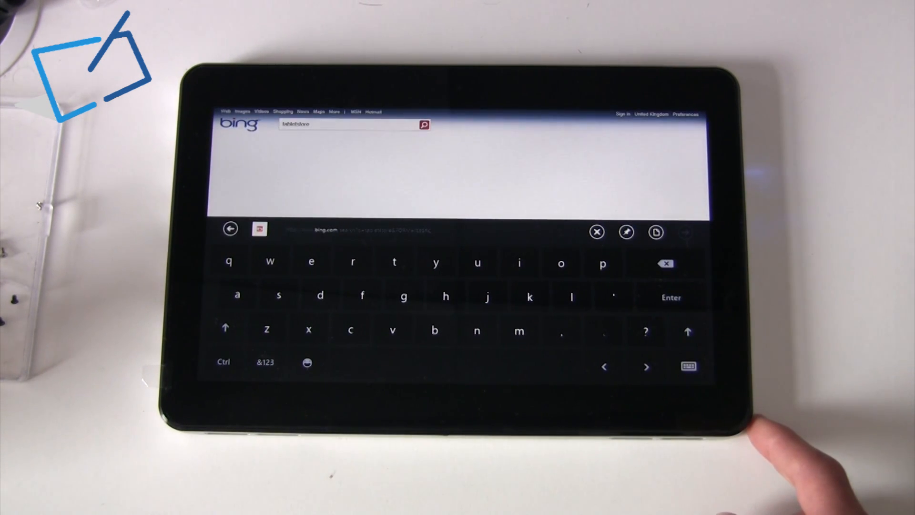
Step: Hide the touch keyboard and scroll through the Bing 'tabletstore' results
click(423, 125)
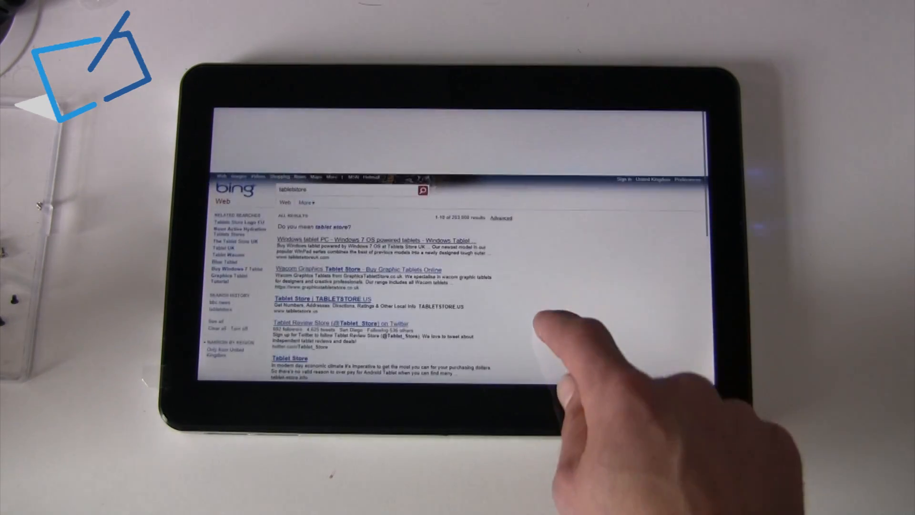
scroll(up, 3)
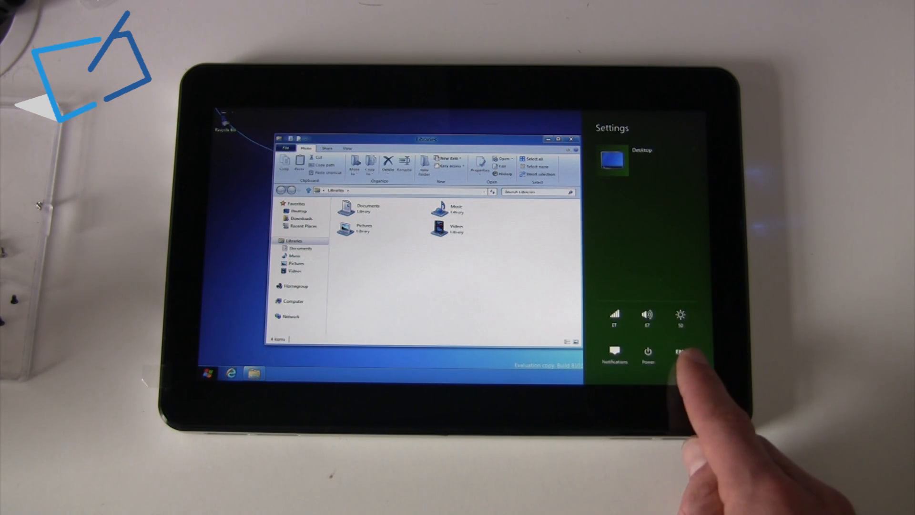
Step: Dock the touch keyboard over the Libraries window from the Settings pane
click(648, 353)
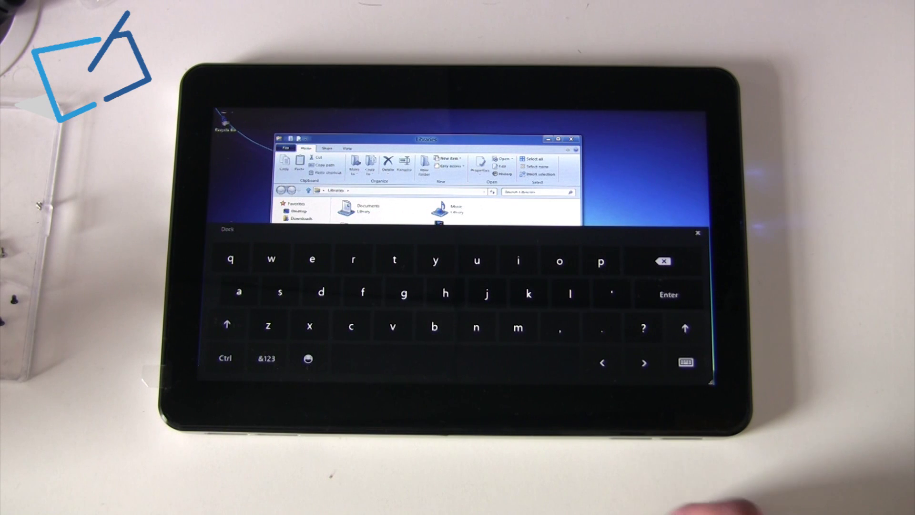
Step: Switch the touch keyboard to its &123 numbers and symbols layout
click(266, 358)
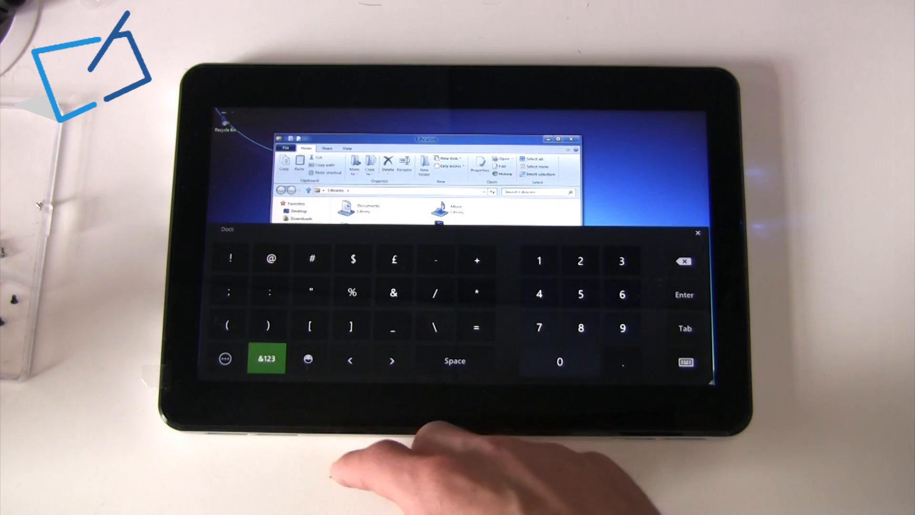
click(266, 359)
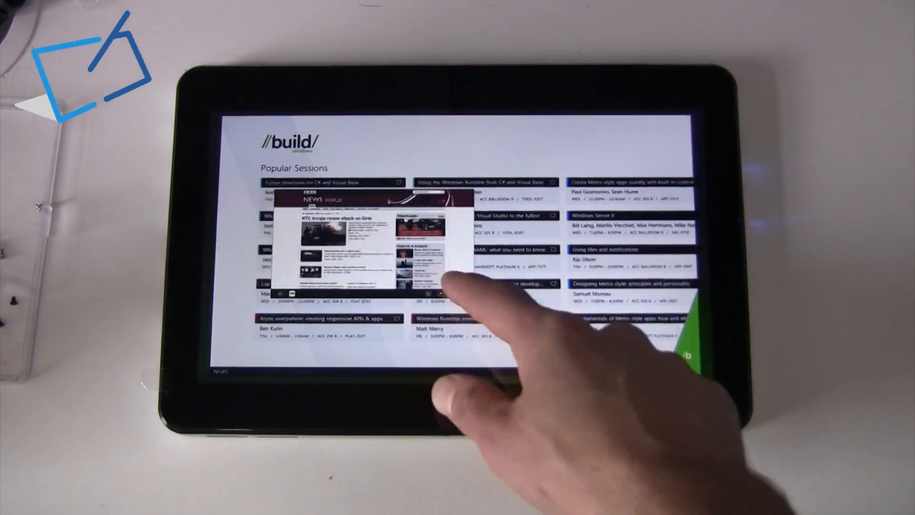
Step: Switch from the //build/ sessions app back to the BBC News page
click(361, 239)
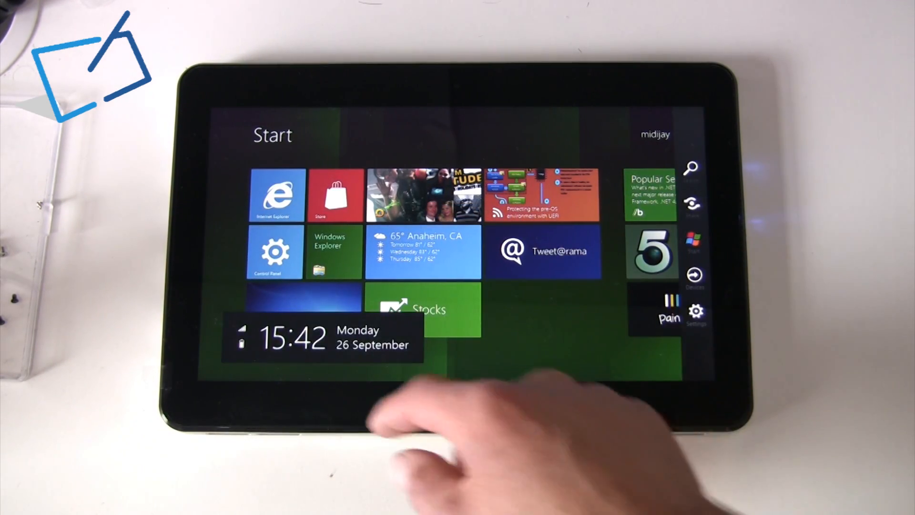
Step: Dismiss the charms and open Control Panel's Personalize lock screen settings
click(330, 252)
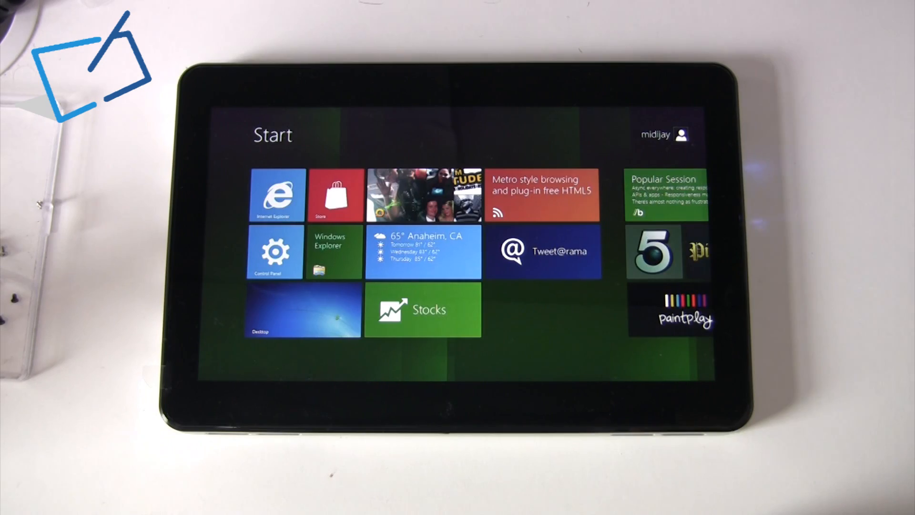
click(275, 252)
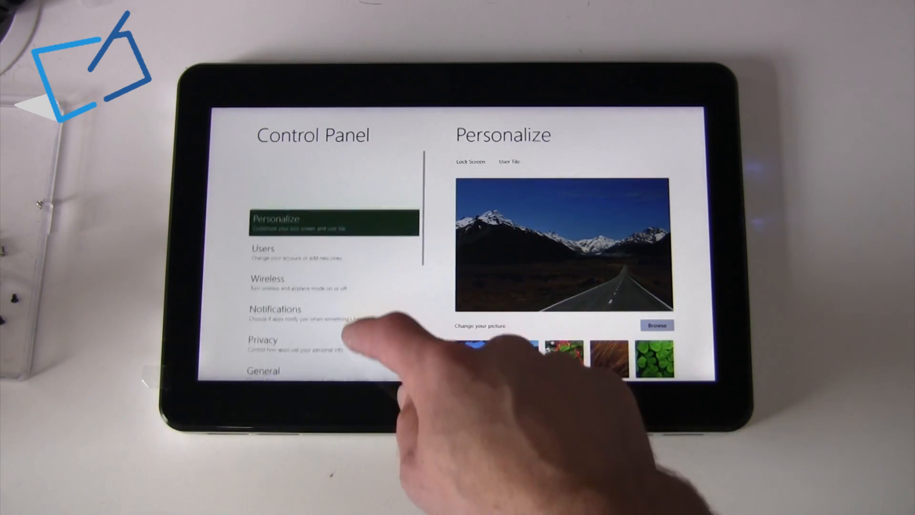
Step: Scroll the Control Panel categories and open General for time zone and keyboard options
scroll(up, 3)
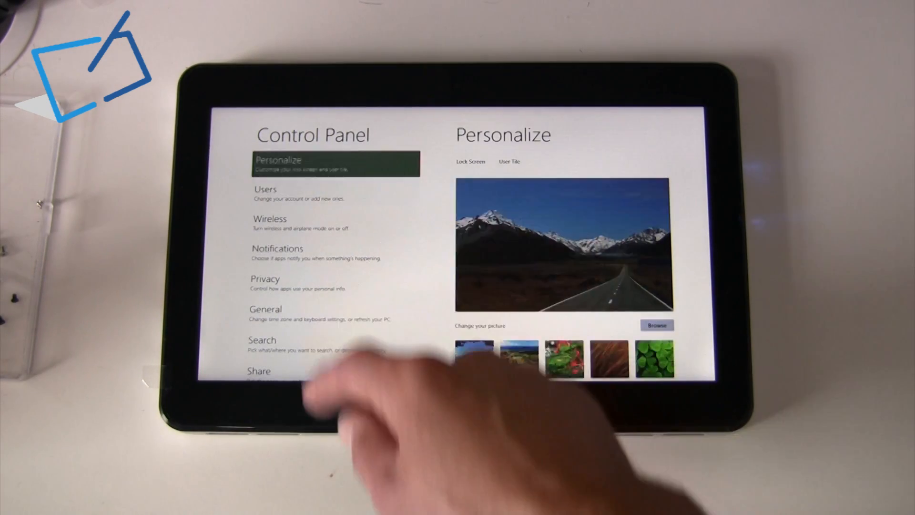
click(333, 223)
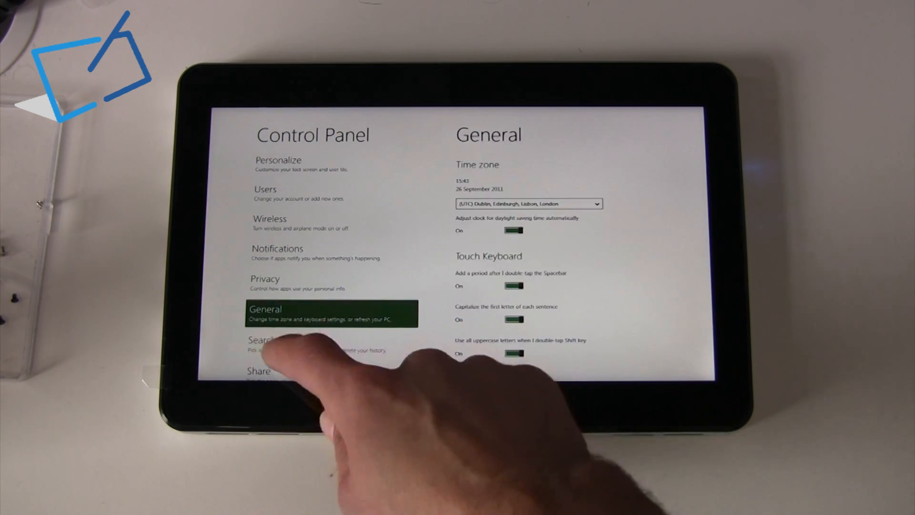
click(263, 340)
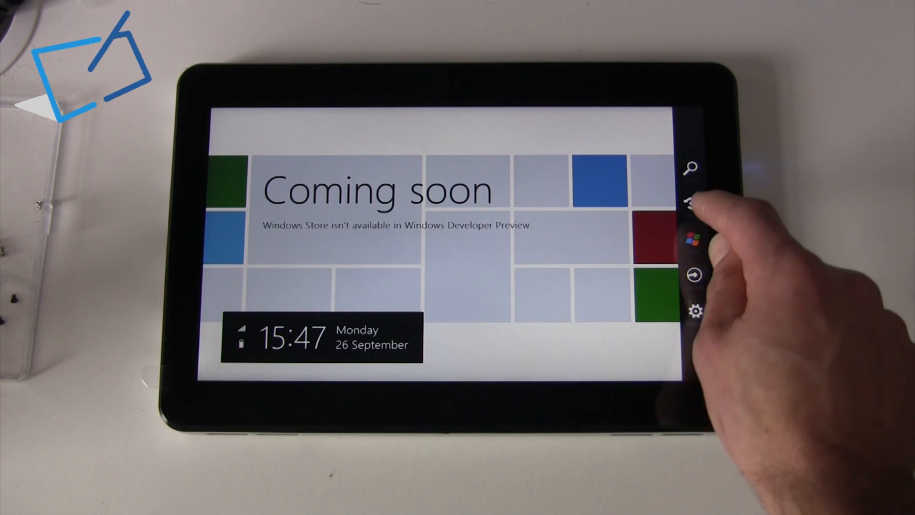
Step: Leave the Store's Coming soon page using the Start charm
click(693, 237)
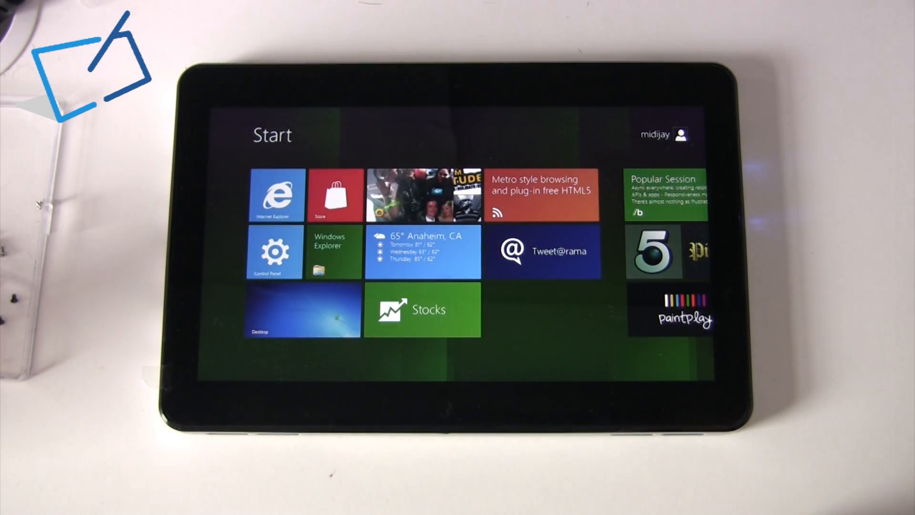